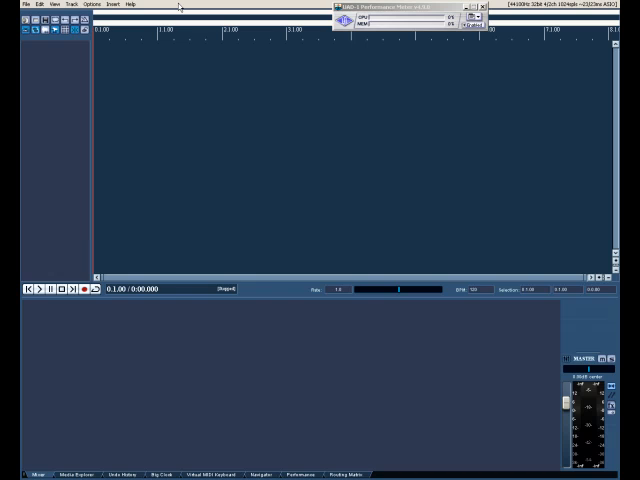
mouse_move(192, 8)
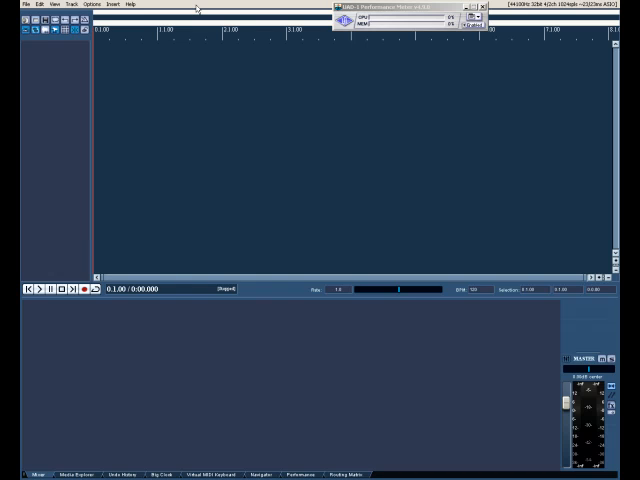
mouse_move(44, 98)
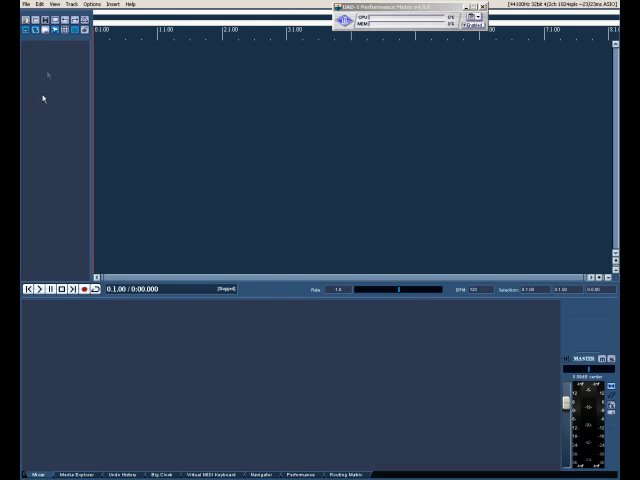
mouse_move(42, 96)
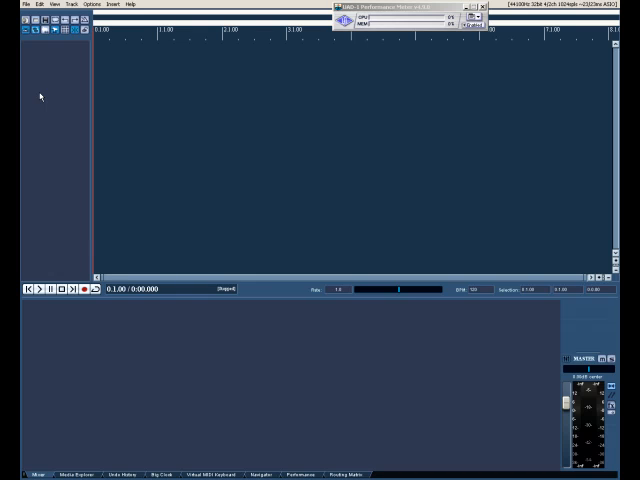
mouse_move(264, 296)
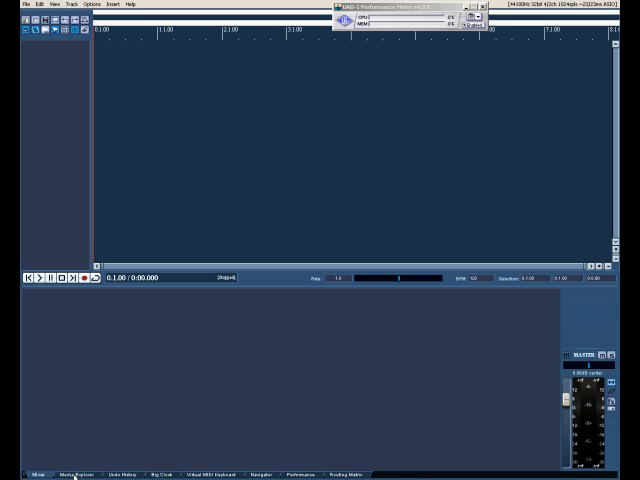
- Show the stems folder in the Media Explorer and bring up Project Settings from a file's context menu
click(74, 476)
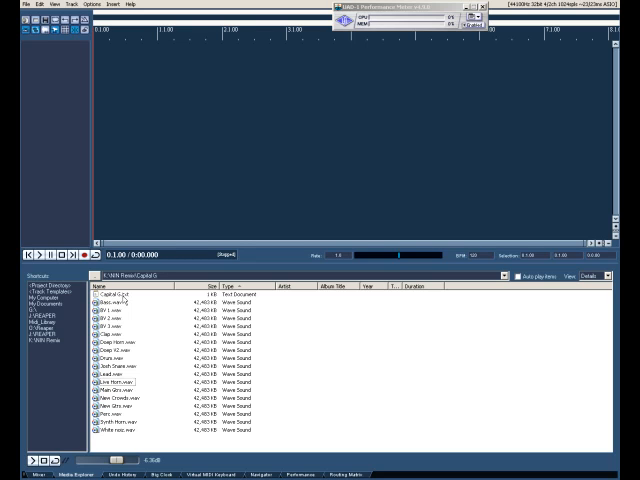
right_click(110, 304)
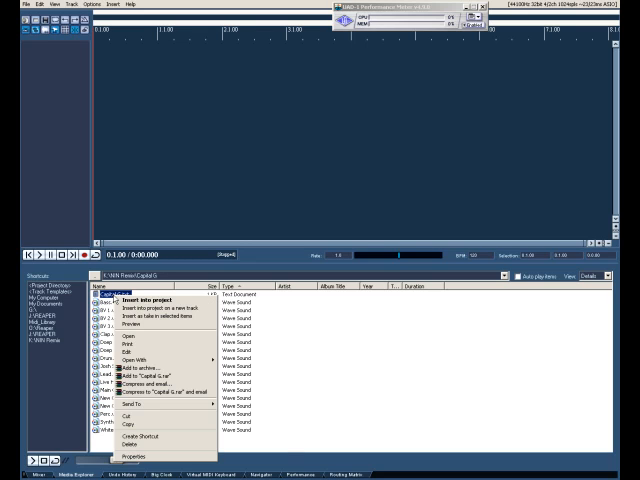
click(130, 338)
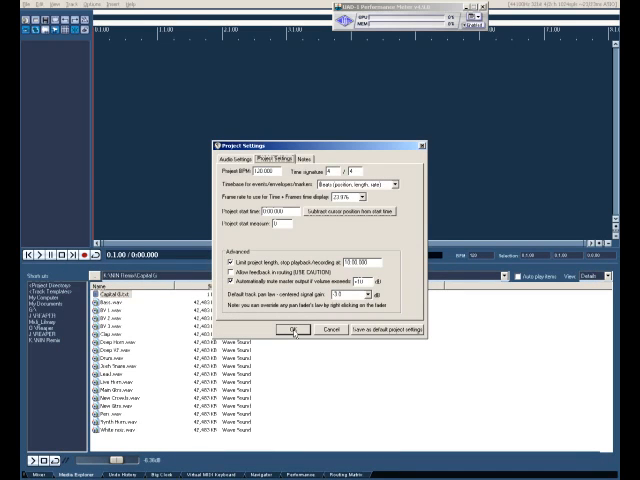
- Review the project BPM and audio settings, then apply them with OK
triple_click(260, 170)
text(165)
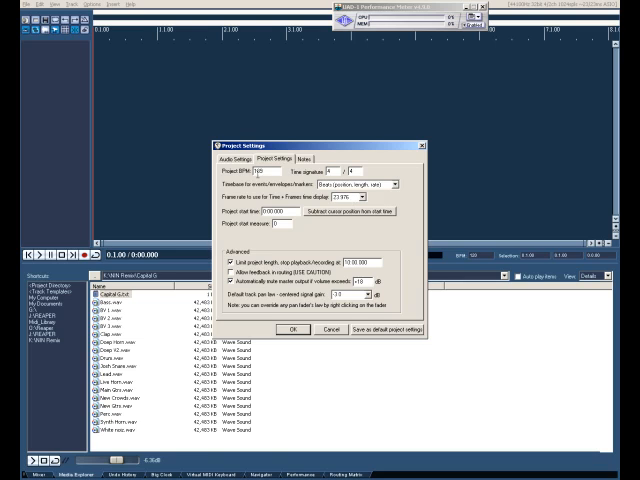
click(236, 156)
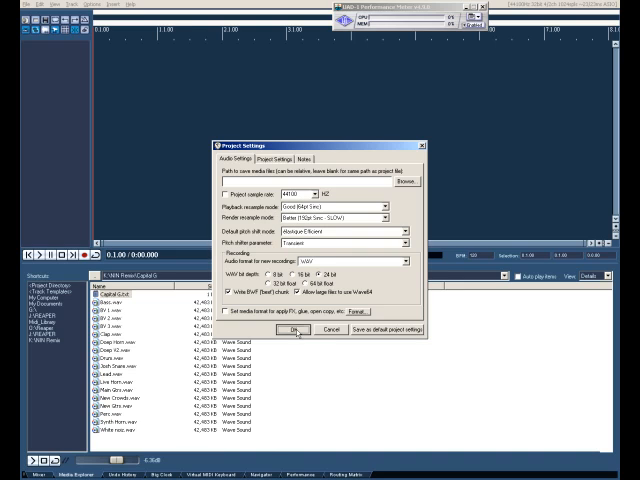
click(292, 328)
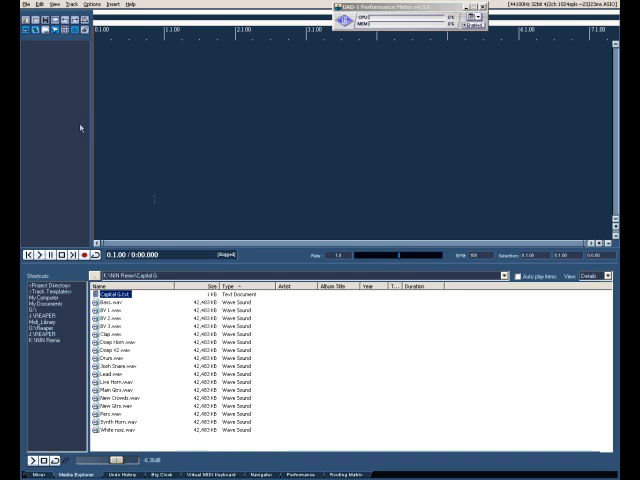
mouse_move(136, 100)
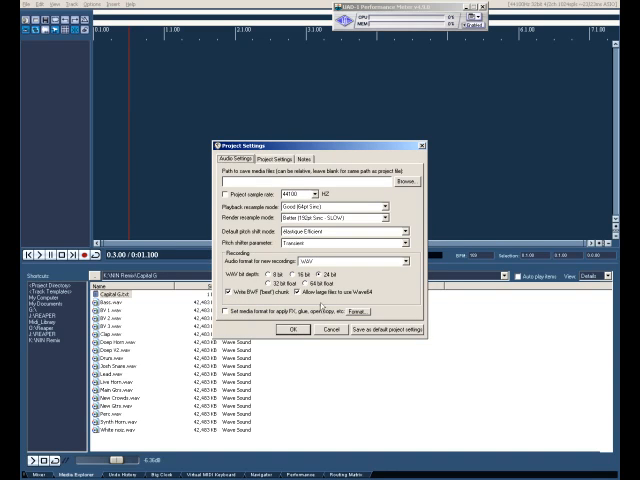
click(280, 156)
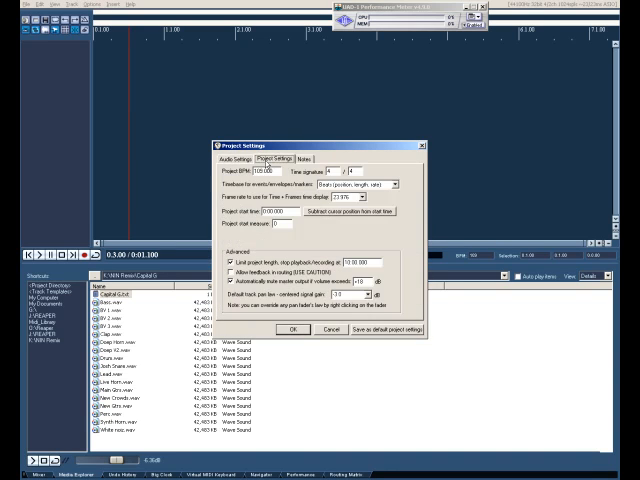
mouse_move(316, 216)
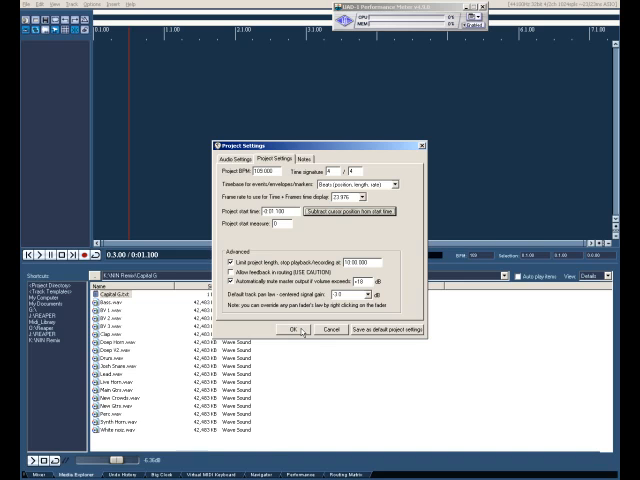
click(288, 330)
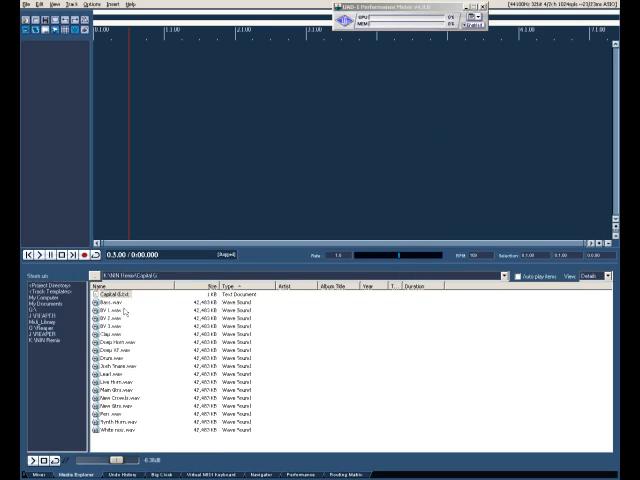
- Insert all selected stem files into the project, each on its own new track
click(110, 300)
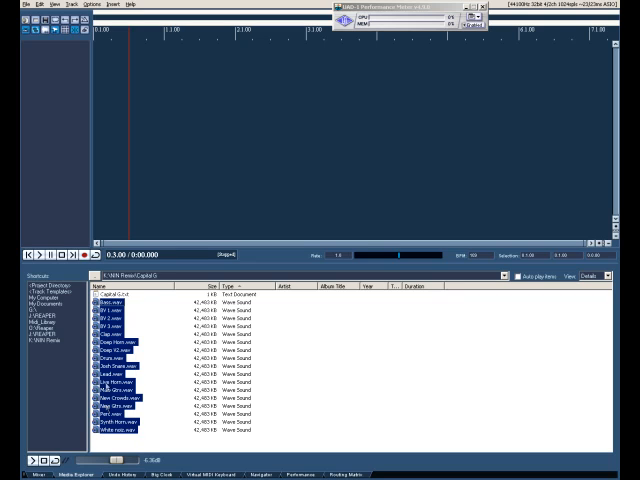
right_click(110, 304)
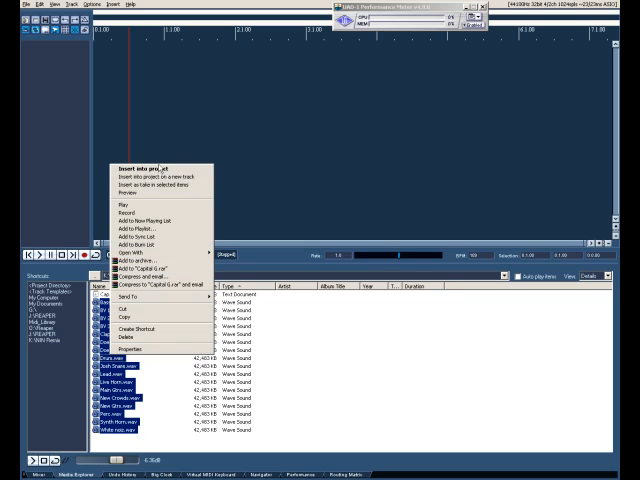
mouse_move(156, 176)
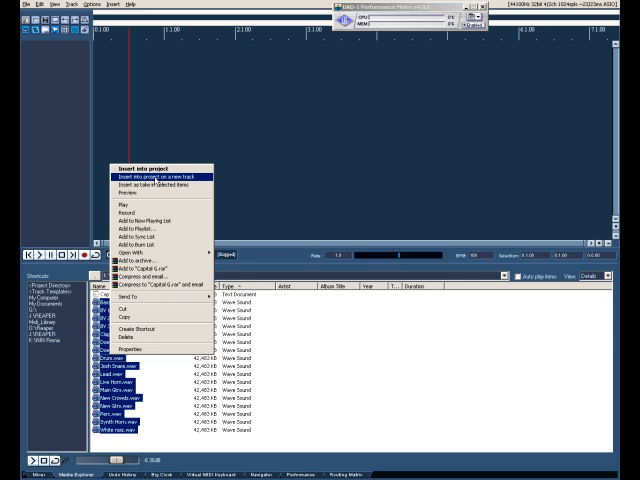
click(156, 176)
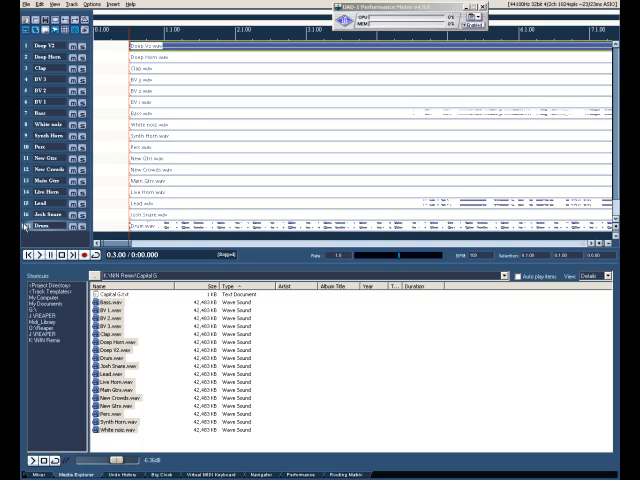
scroll(down, 3)
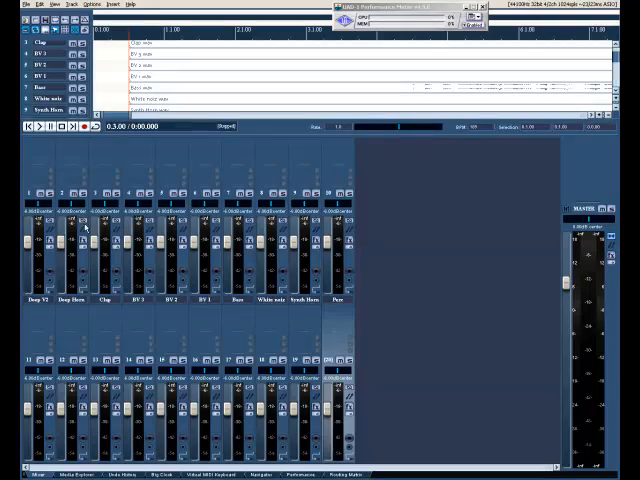
mouse_move(414, 336)
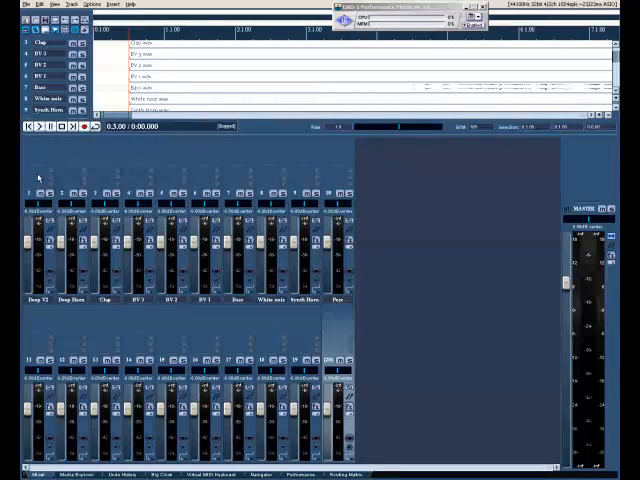
mouse_move(38, 148)
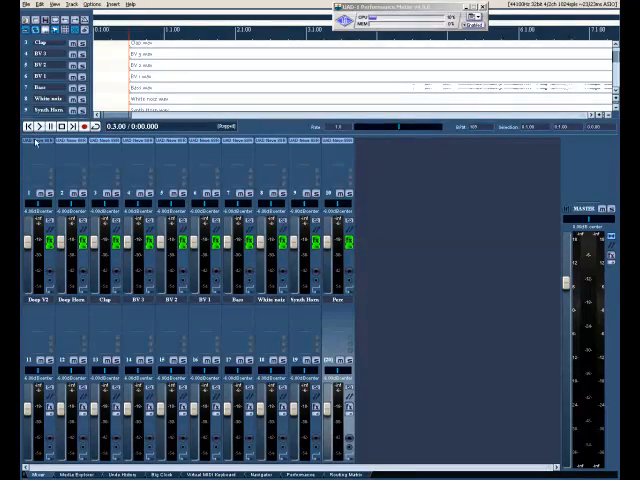
mouse_move(40, 310)
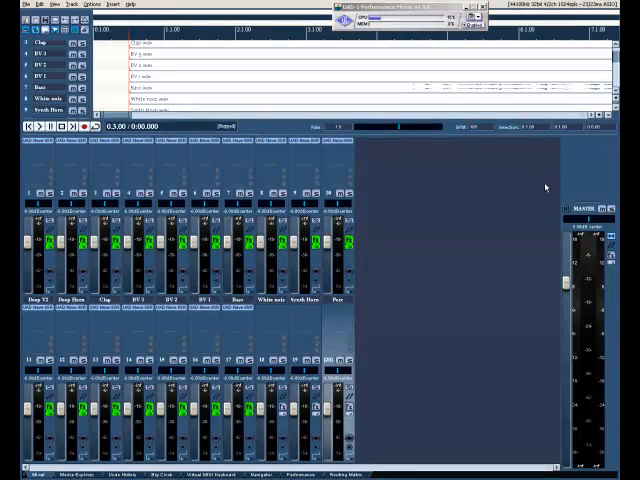
mouse_move(536, 188)
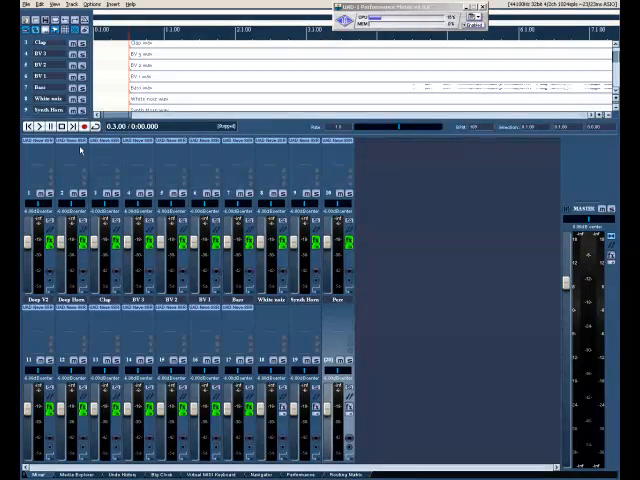
mouse_move(122, 176)
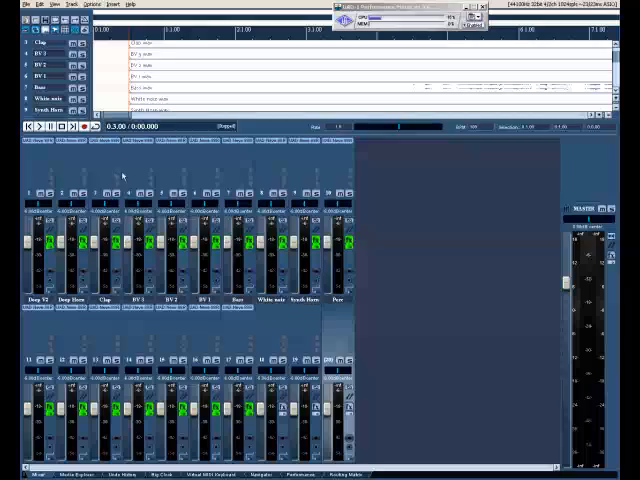
mouse_move(270, 312)
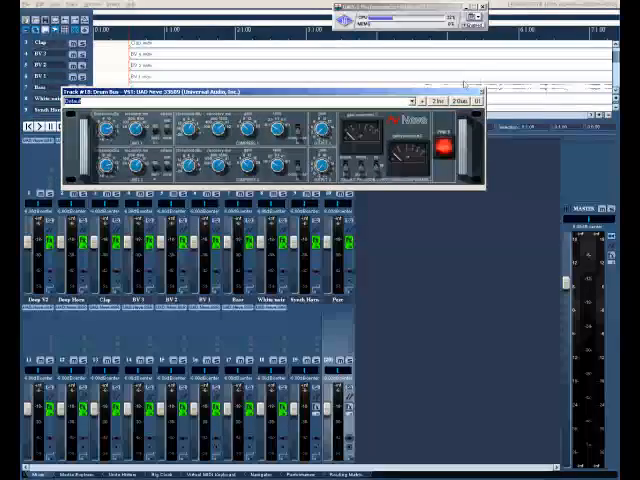
- Load the vintage leveling-amplifier compressor on the bus FX chain
click(472, 96)
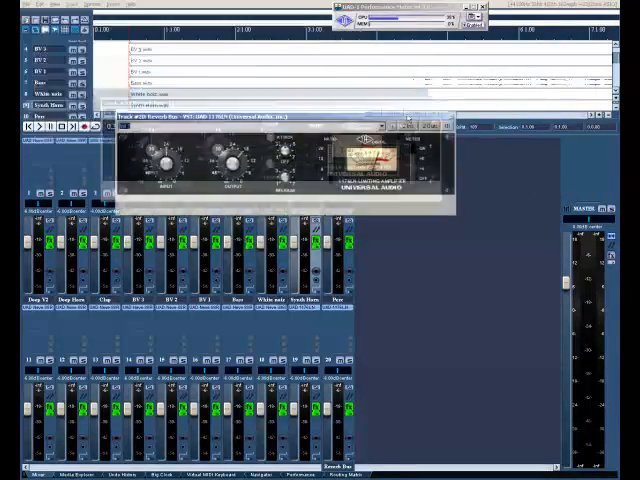
- Add the twin-meter vintage stereo compressor to the bus and close its window
click(452, 120)
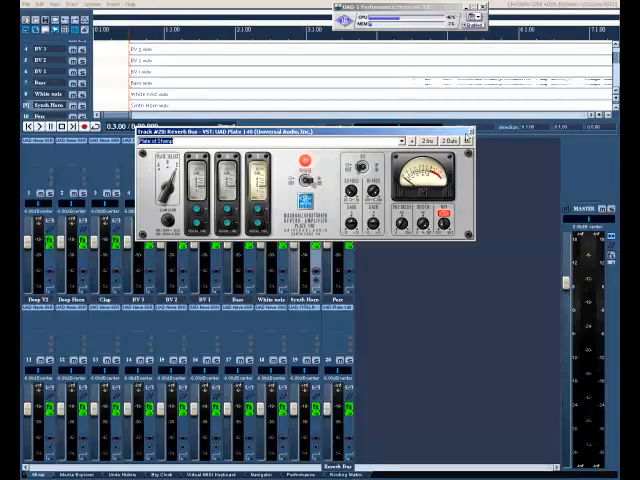
click(484, 132)
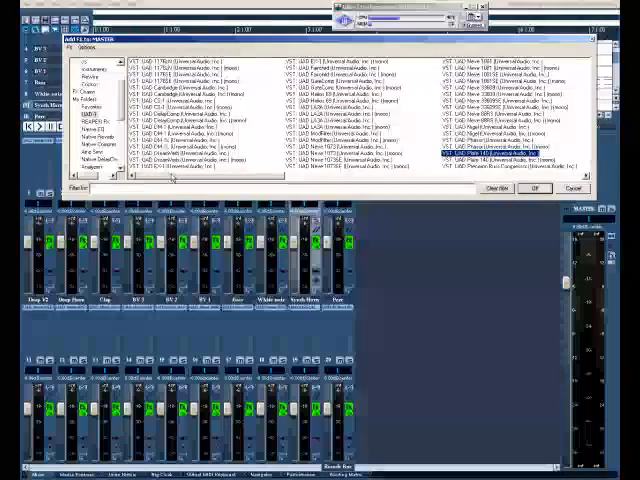
click(340, 64)
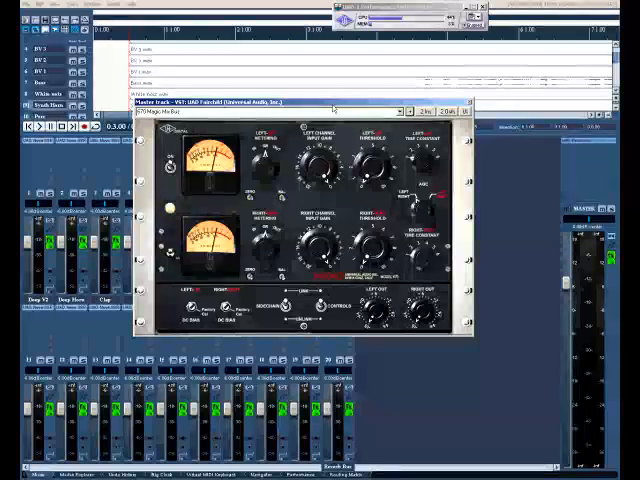
click(458, 102)
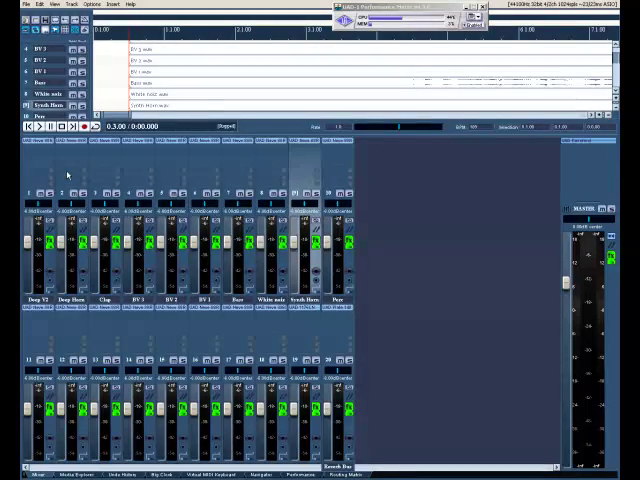
mouse_move(270, 352)
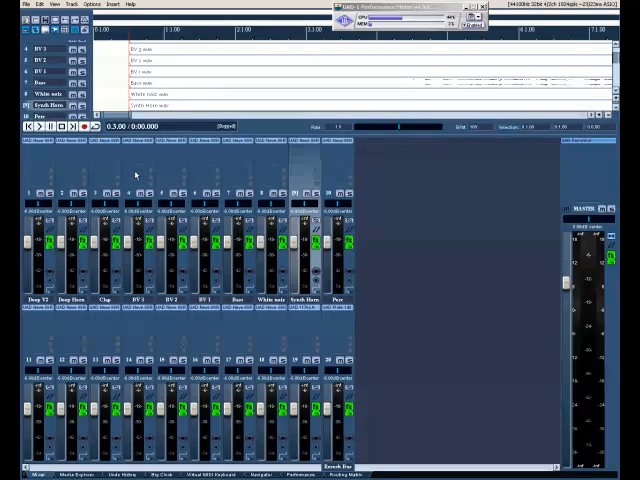
mouse_move(164, 180)
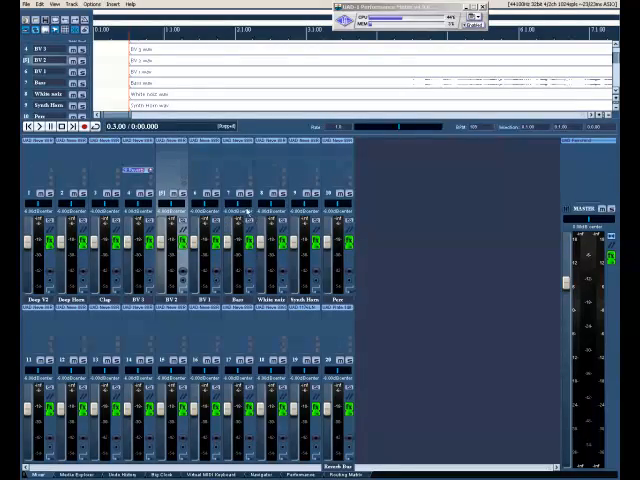
mouse_move(312, 332)
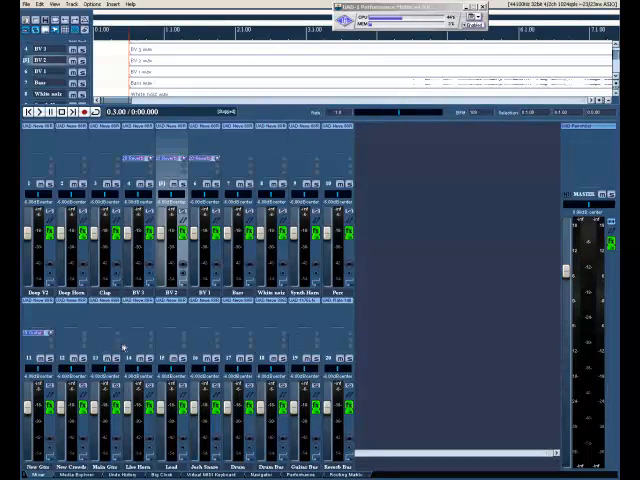
mouse_move(296, 346)
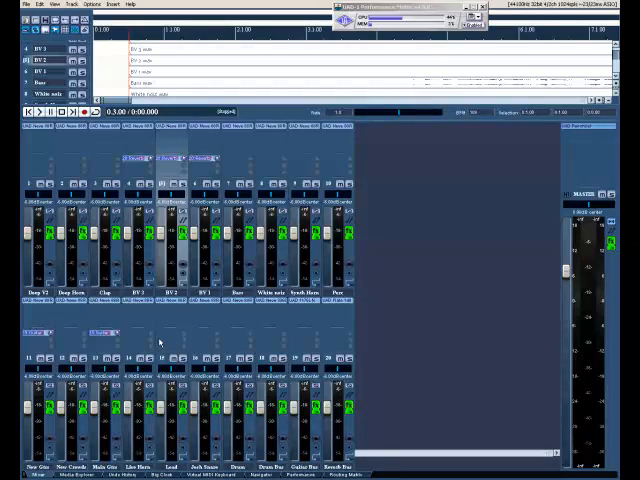
mouse_move(264, 348)
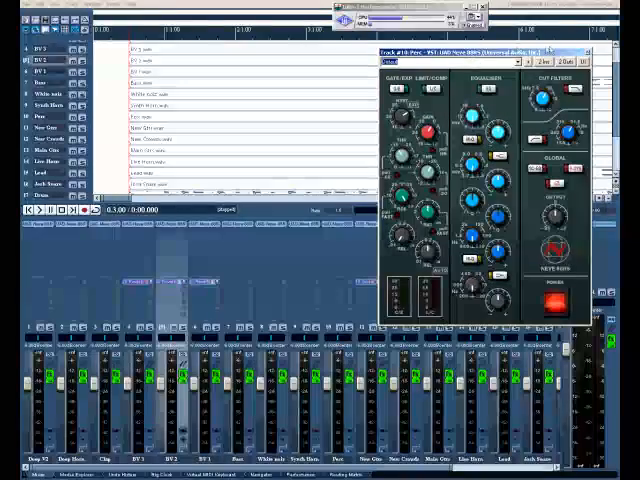
- Close the SSL channel-strip window, leaving the single-row mixer of remix tracks
click(590, 52)
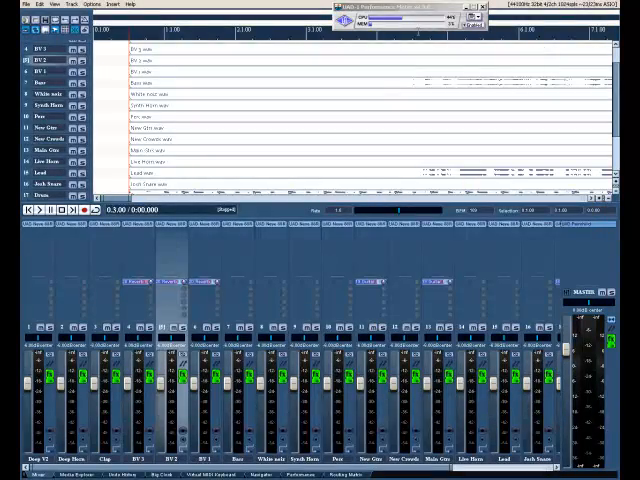